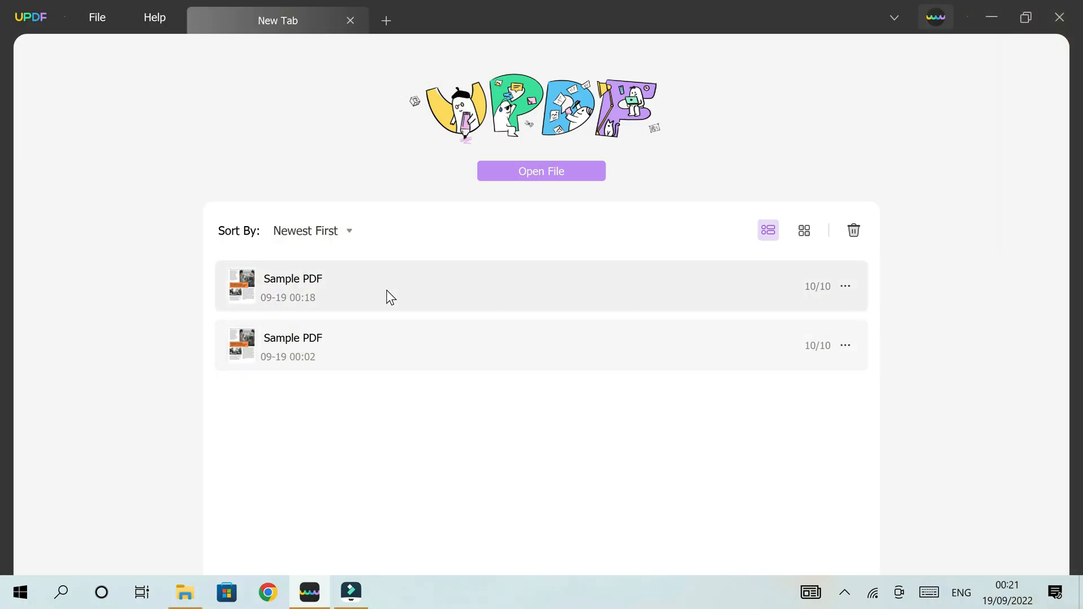
- Open the Sample PDF document from the recent files list
{"action": "double_click", "coordinate": [292, 285]}
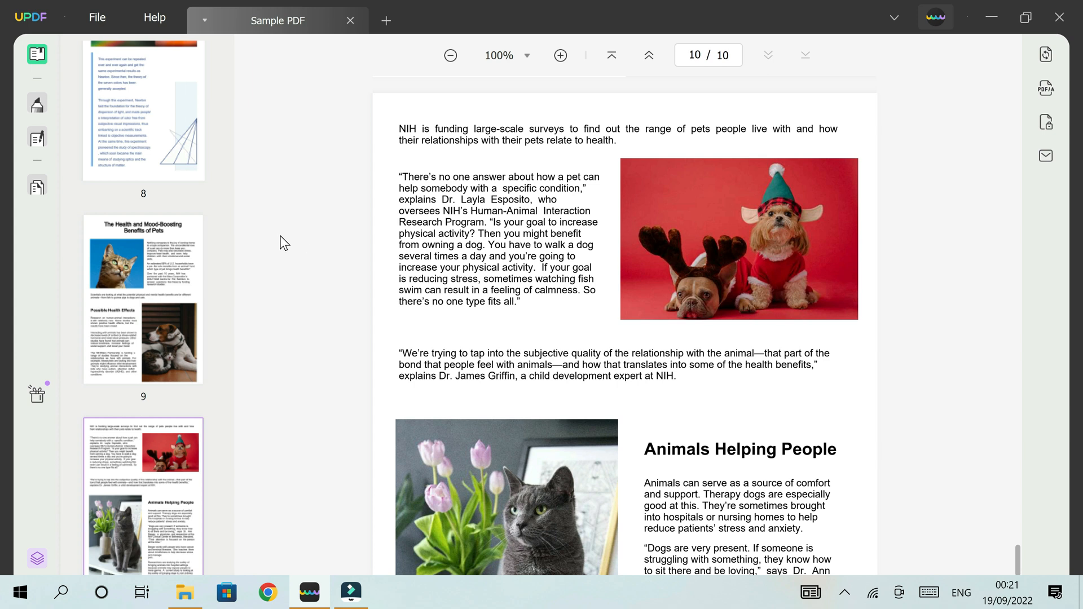
{"action": "mouse_move", "coordinate": [295, 201]}
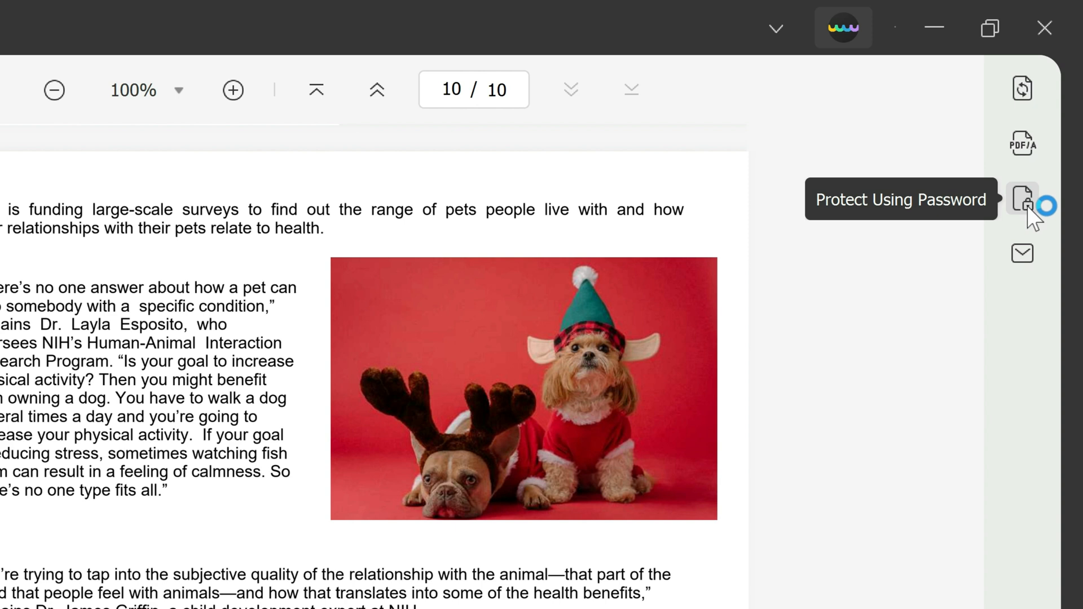
{"action": "mouse_move", "coordinate": [1033, 214]}
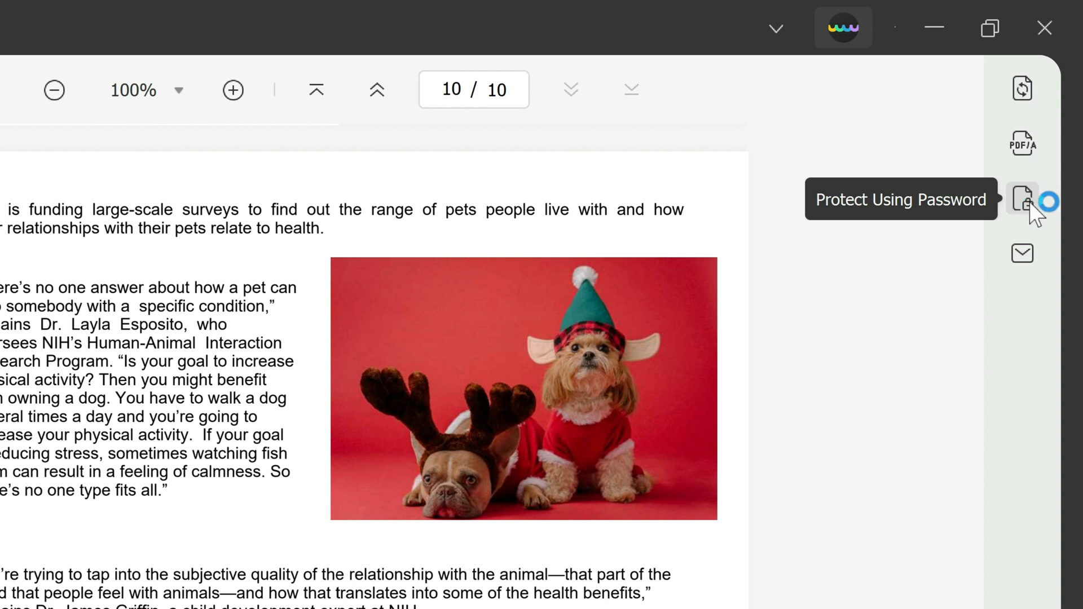
- Bring up the Protect Using Password options for the Sample PDF
{"action": "left_click", "coordinate": [1023, 200]}
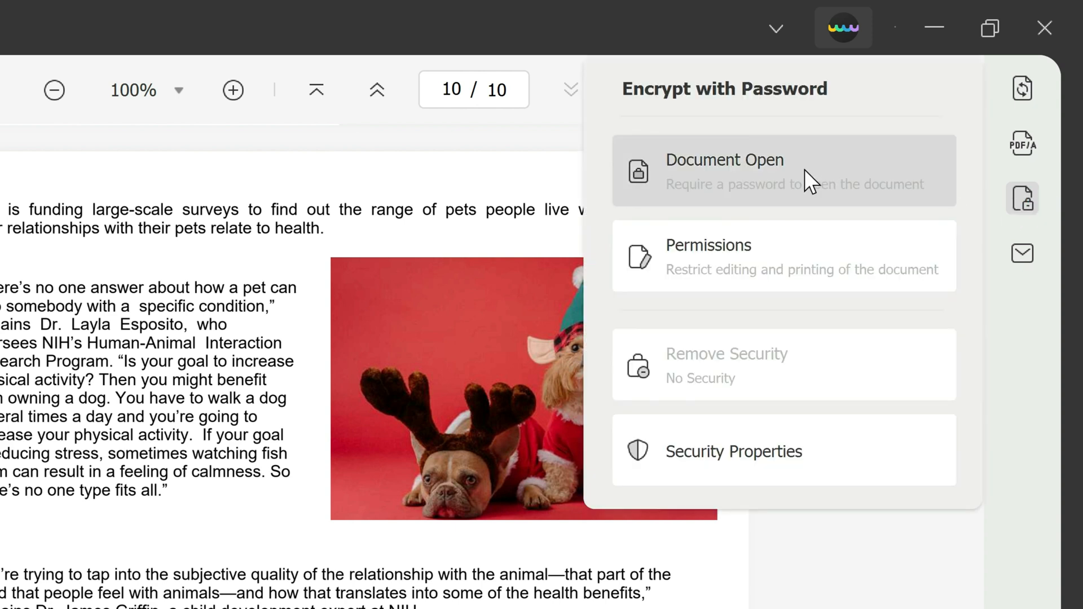
{"action": "mouse_move", "coordinate": [738, 209]}
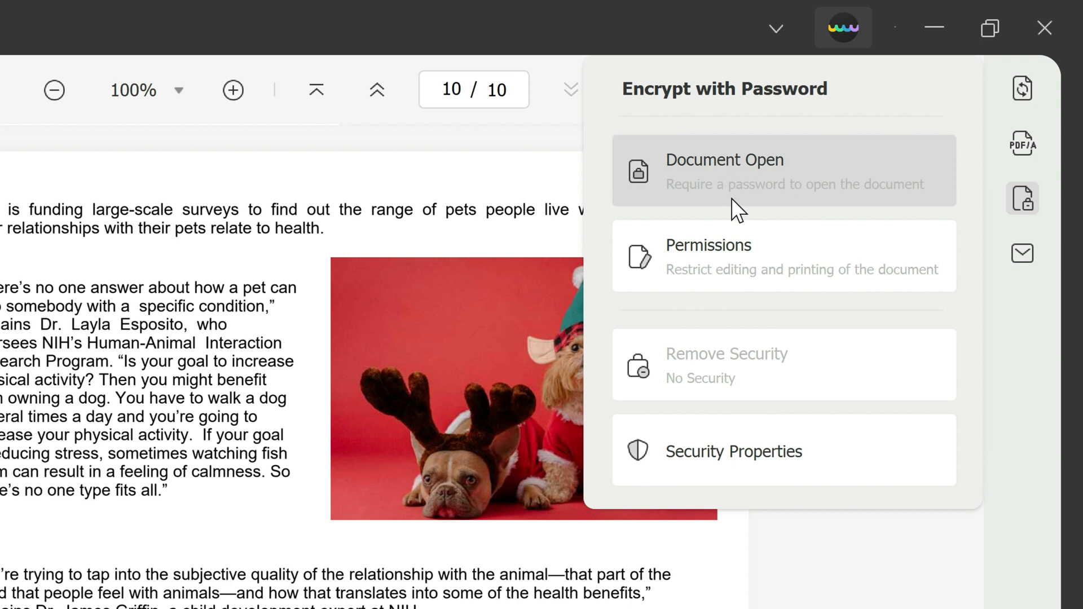
{"action": "mouse_move", "coordinate": [778, 241]}
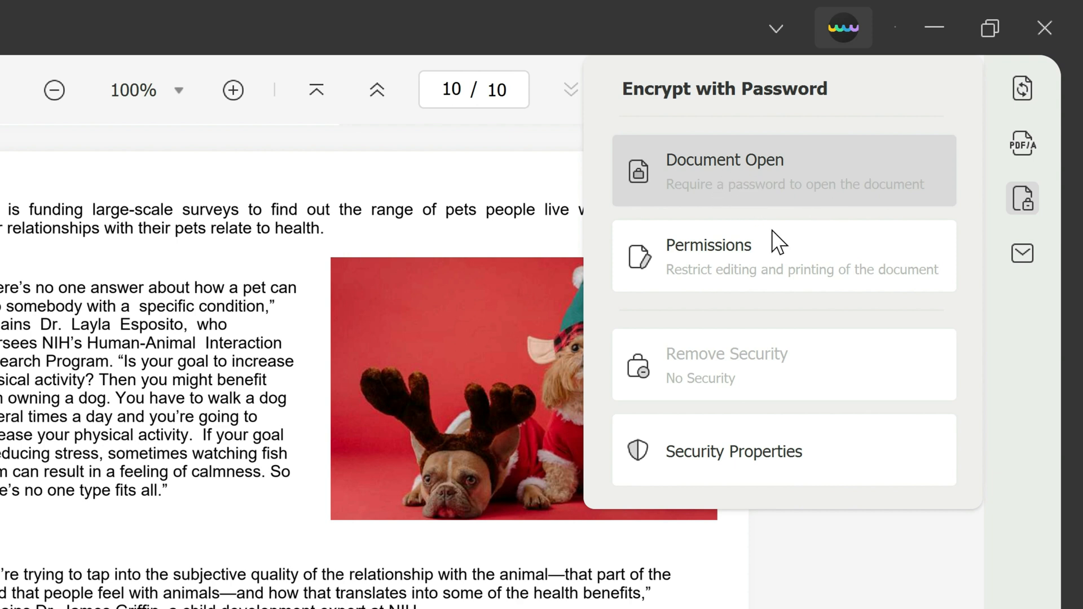
{"action": "mouse_move", "coordinate": [721, 292]}
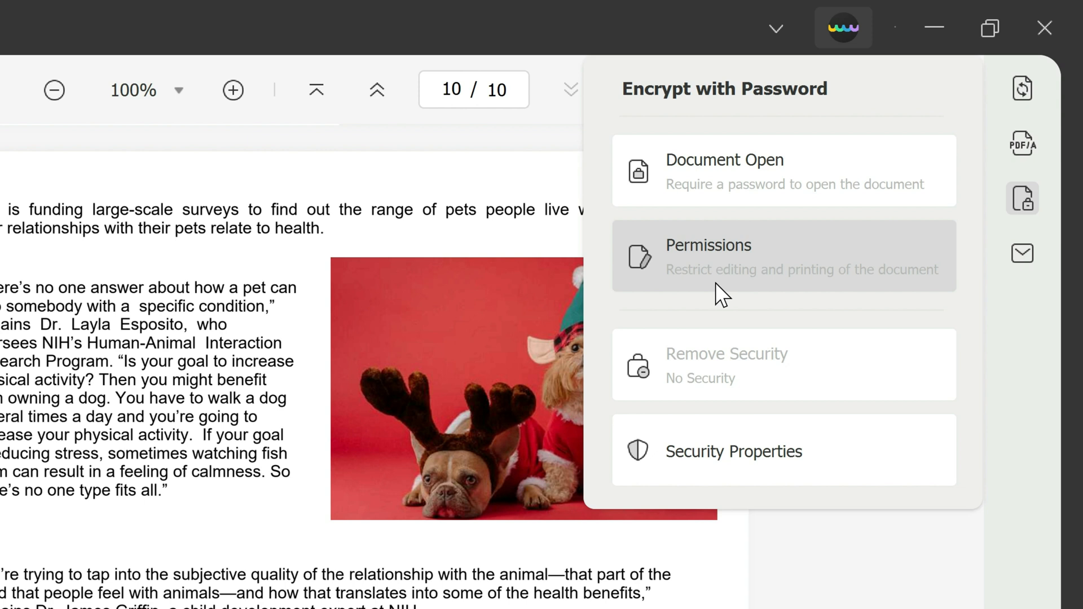
{"action": "mouse_move", "coordinate": [753, 290]}
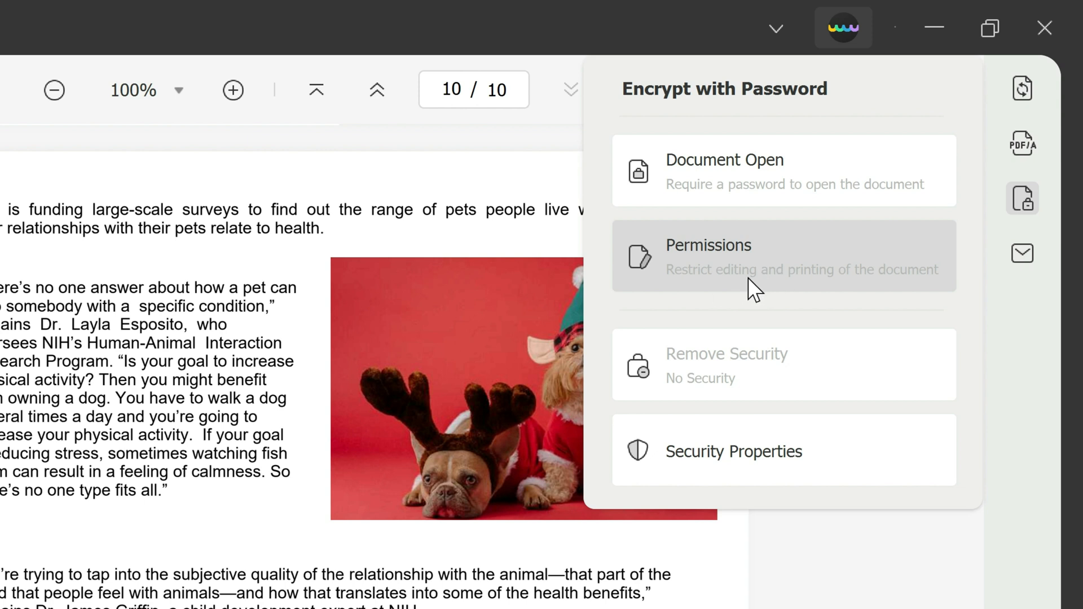
{"action": "mouse_move", "coordinate": [797, 287]}
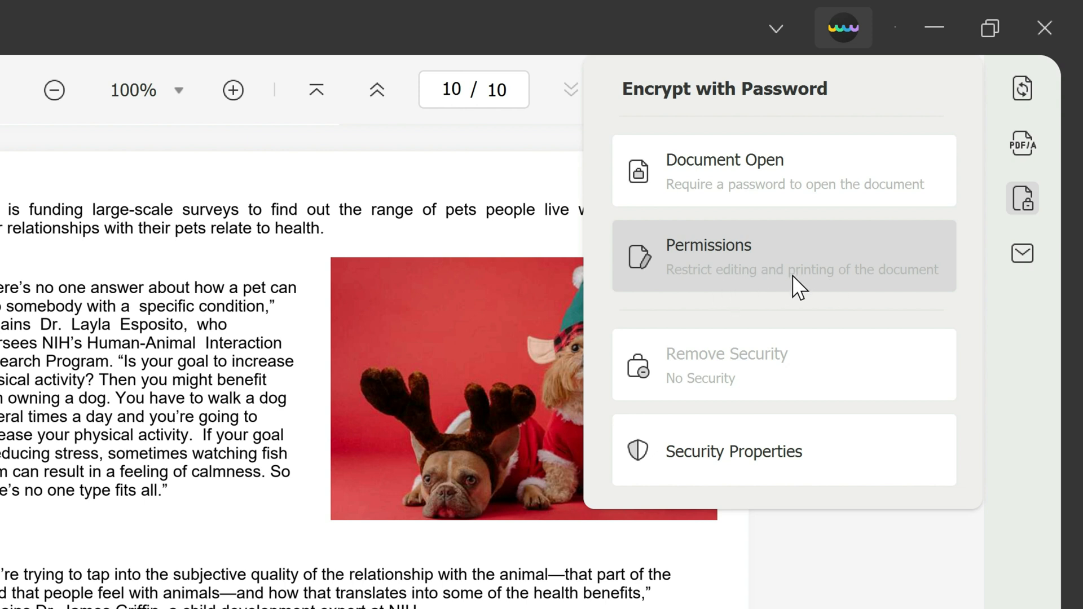
{"action": "mouse_move", "coordinate": [730, 383]}
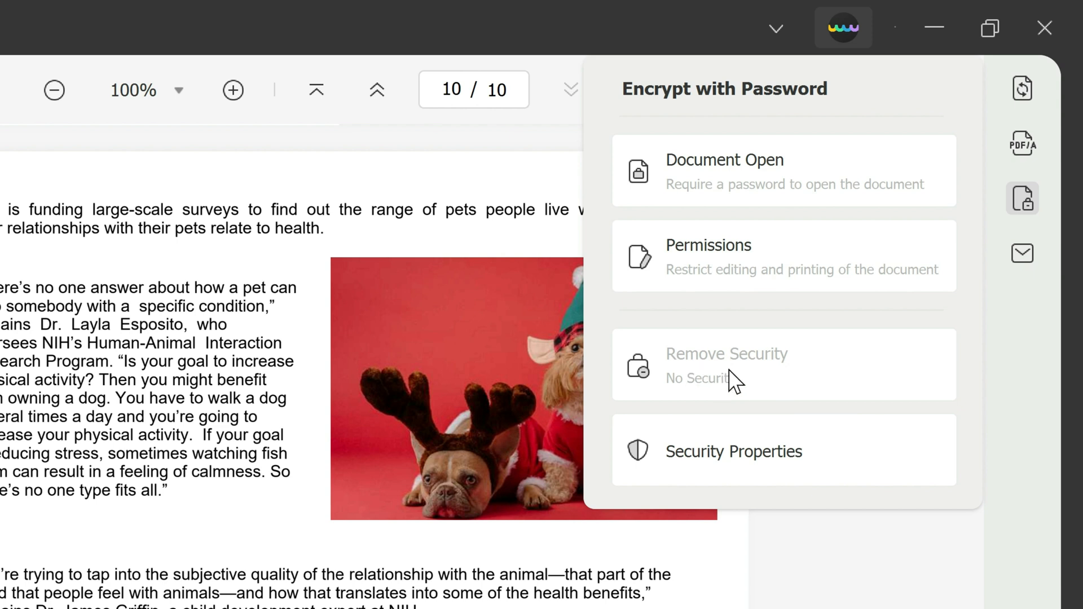
{"action": "mouse_move", "coordinate": [704, 446]}
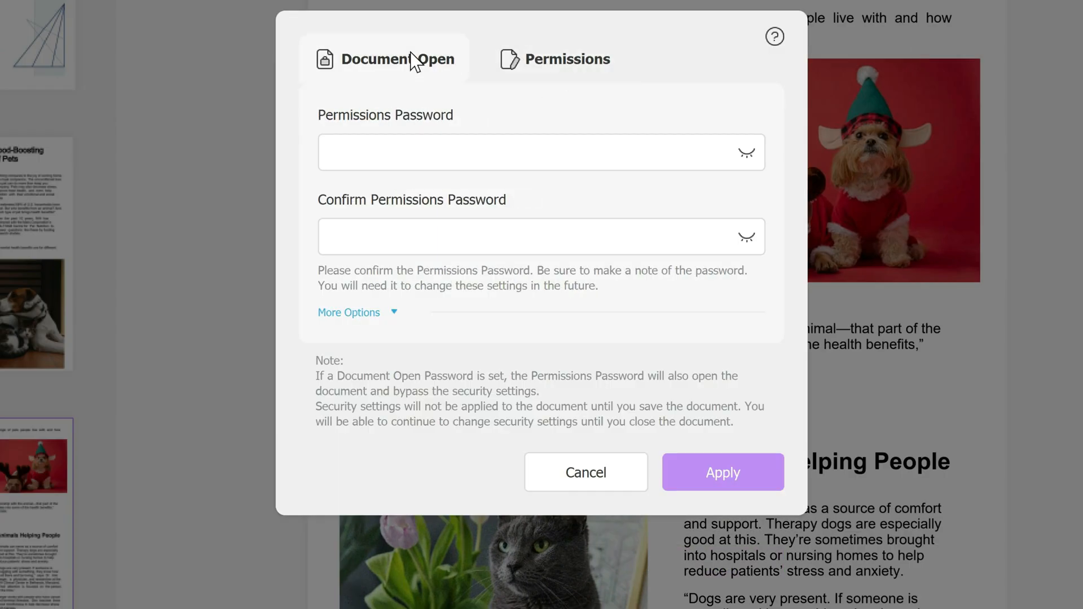
{"action": "left_click", "coordinate": [386, 59]}
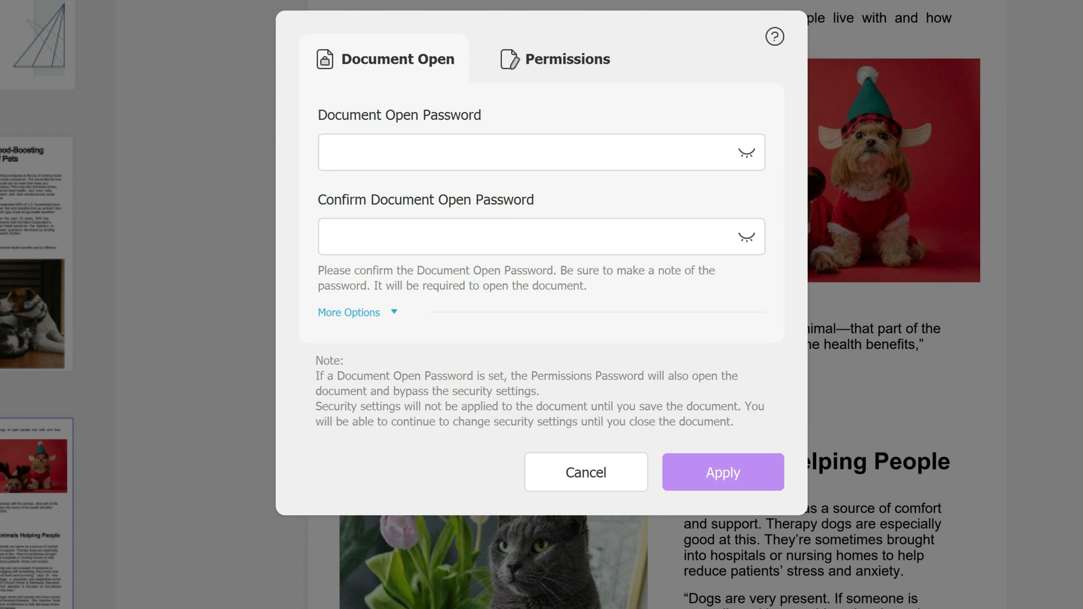
{"action": "type", "text": "••"}
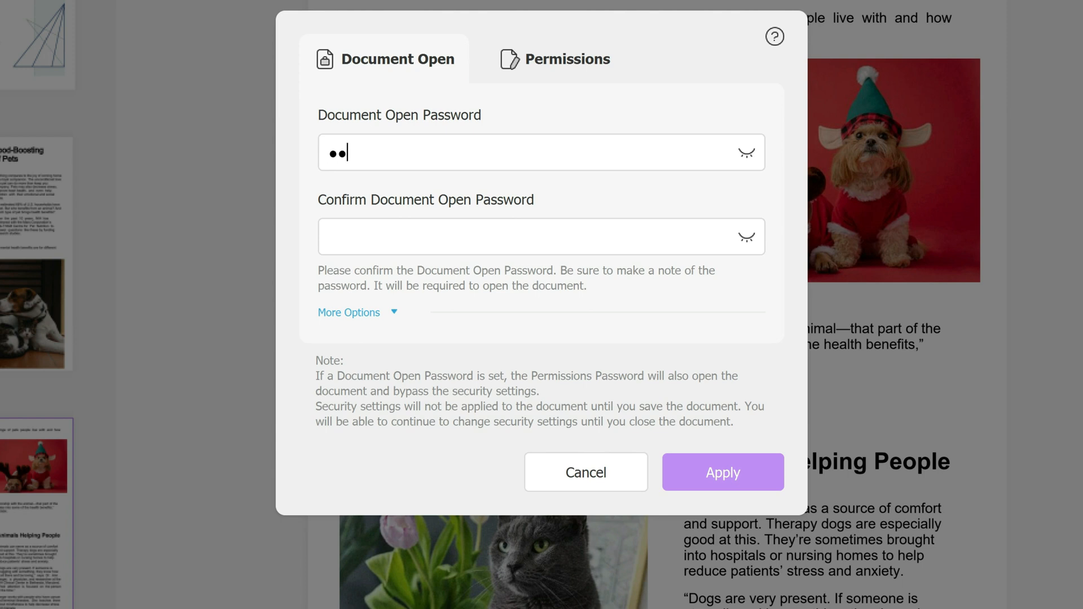
{"action": "left_click", "coordinate": [746, 152]}
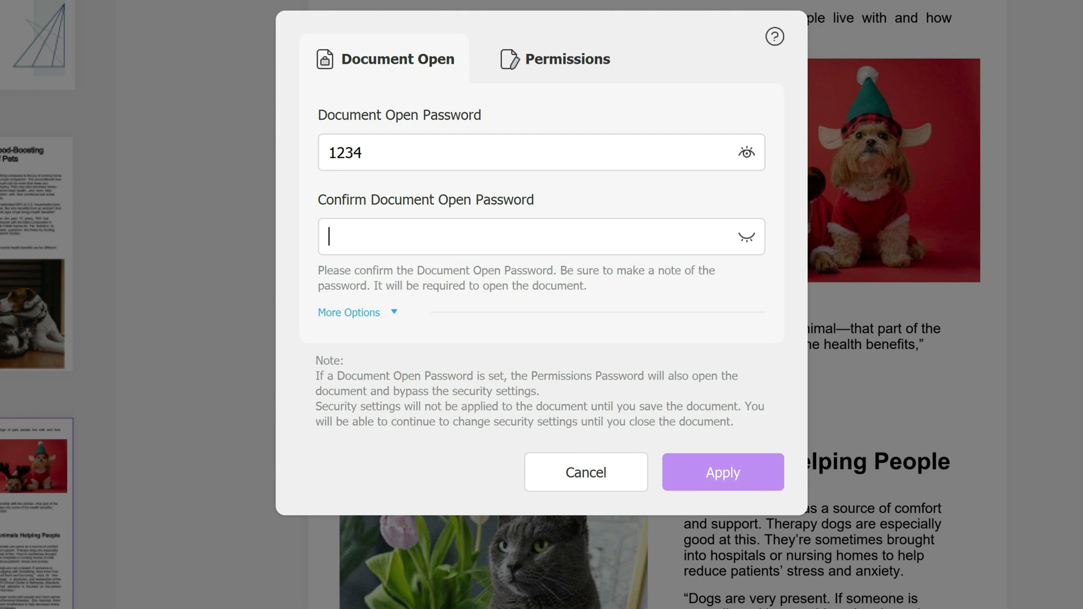
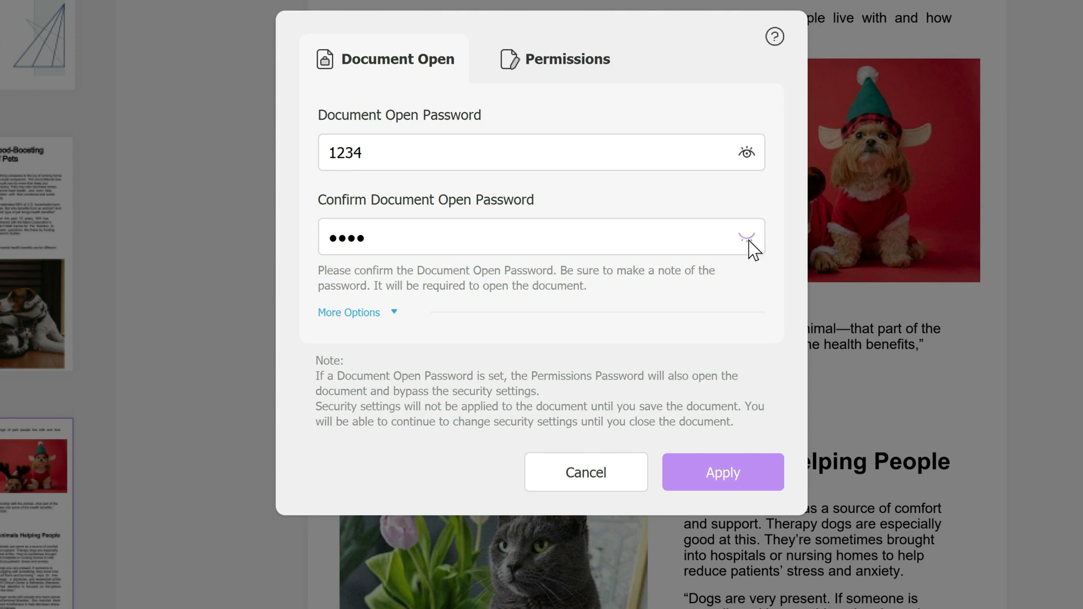
{"action": "left_click", "coordinate": [745, 237]}
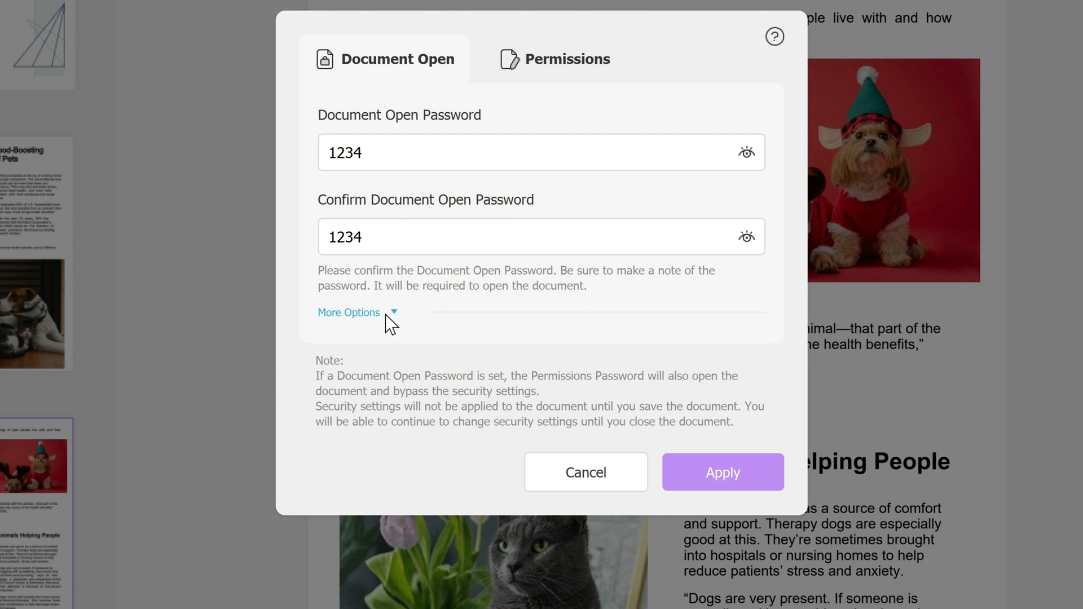
{"action": "left_click", "coordinate": [349, 313]}
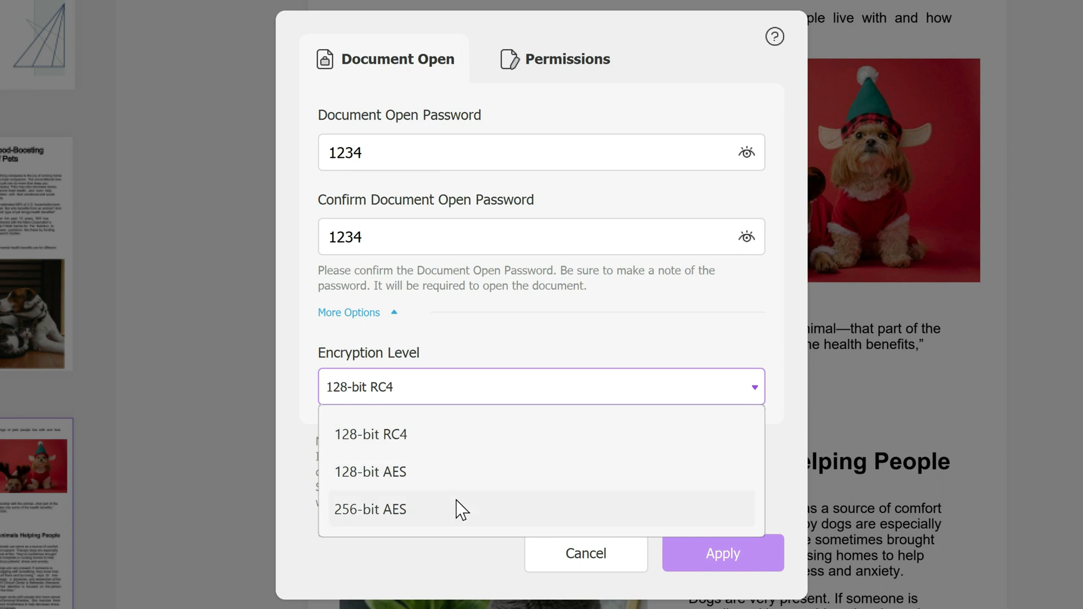
{"action": "mouse_move", "coordinate": [505, 387]}
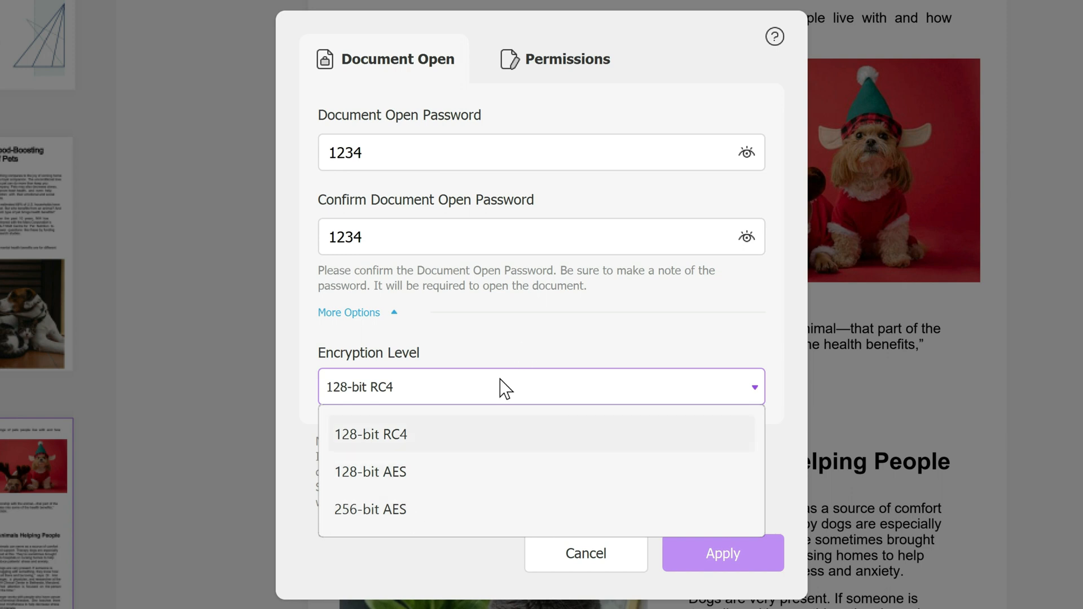
{"action": "mouse_move", "coordinate": [401, 510]}
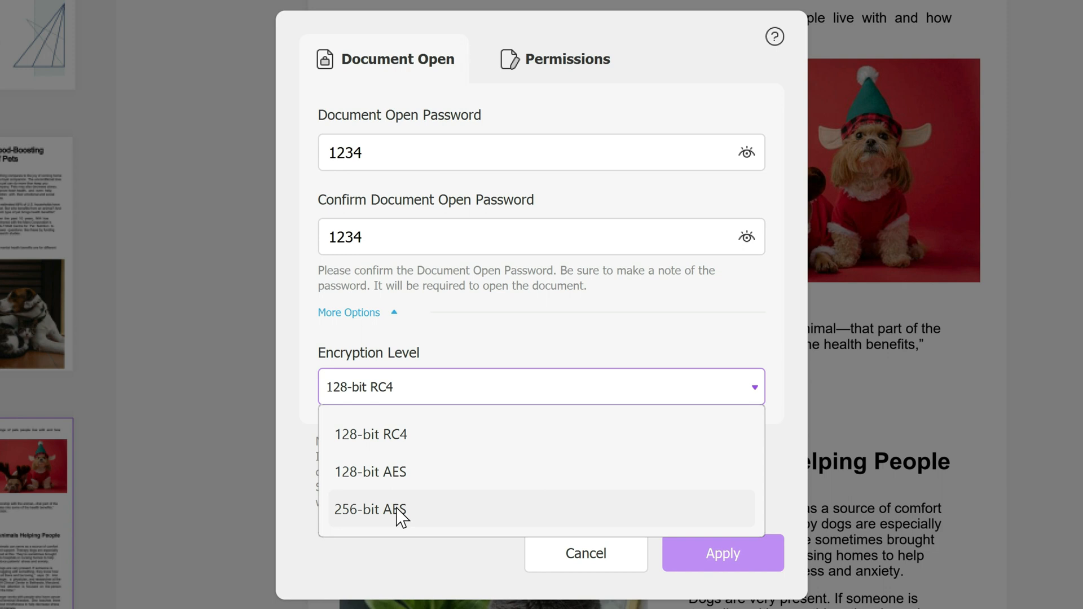
{"action": "mouse_move", "coordinate": [421, 510]}
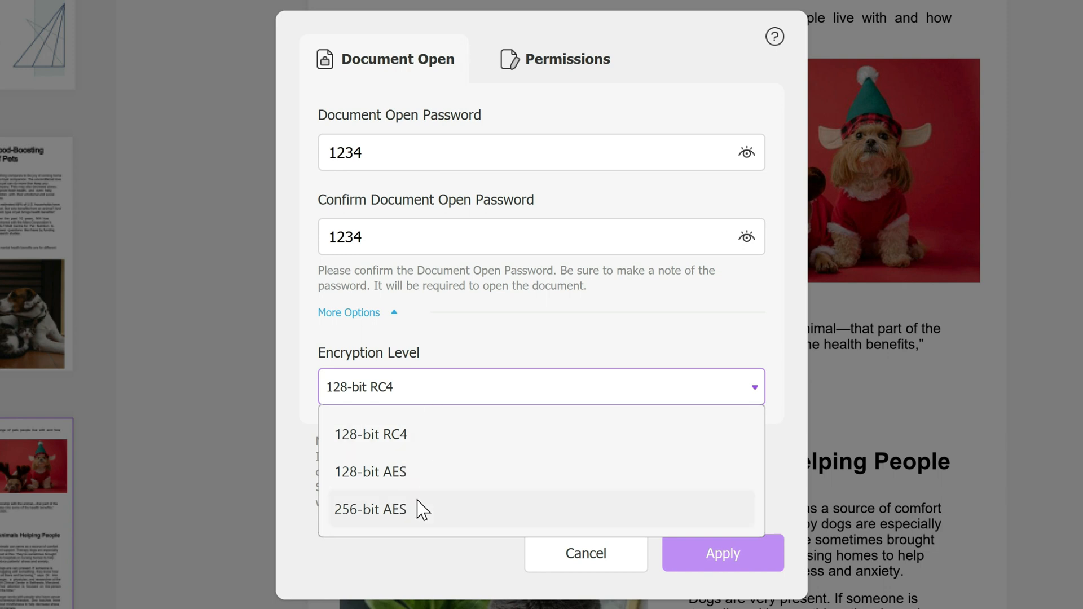
{"action": "mouse_move", "coordinate": [500, 345]}
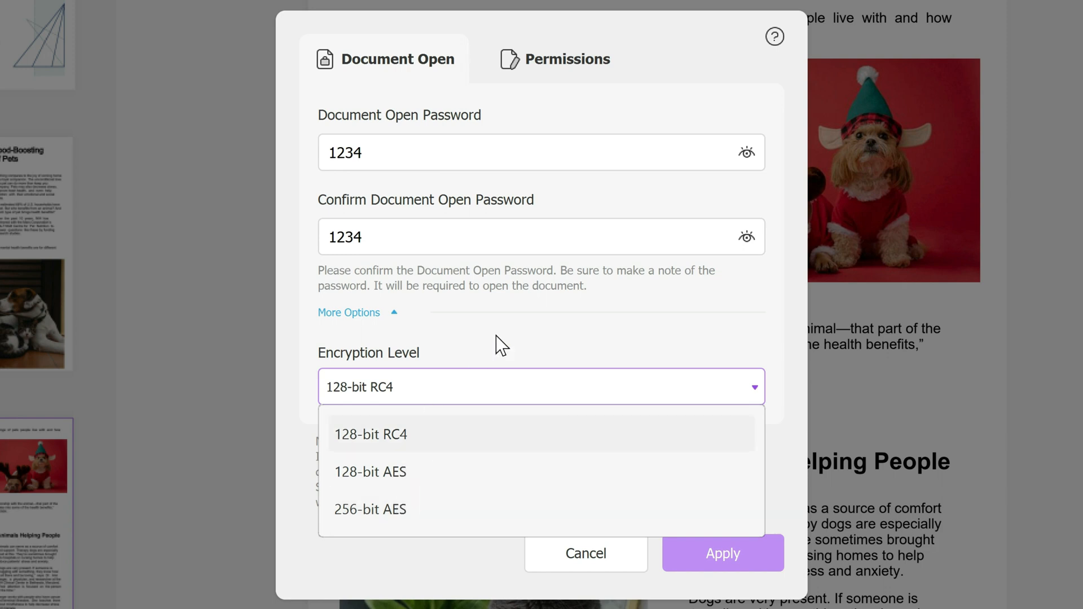
{"action": "left_click", "coordinate": [567, 59]}
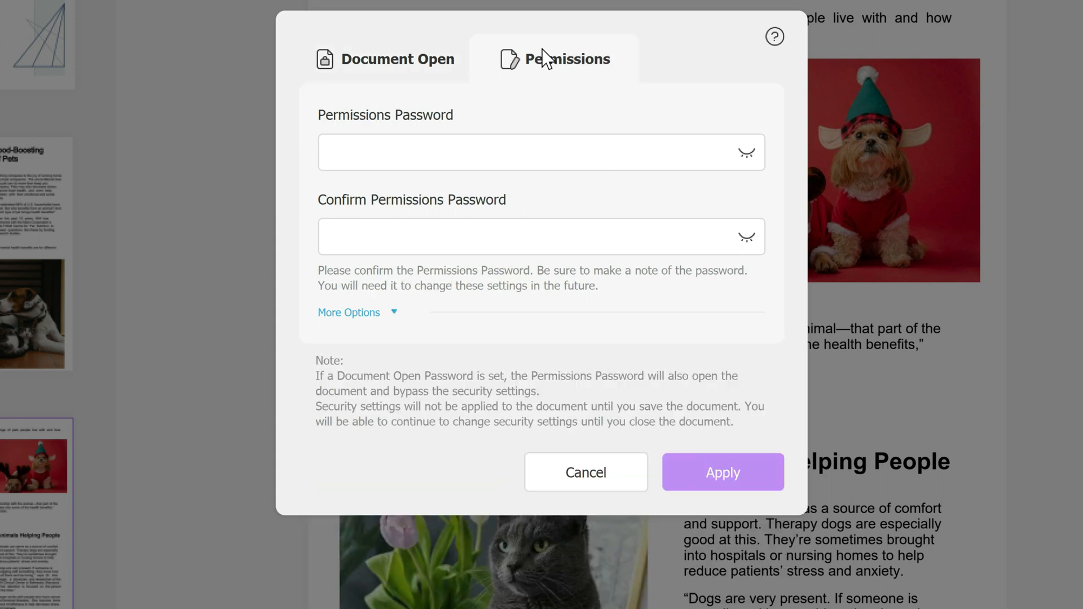
{"action": "type", "text": "••"}
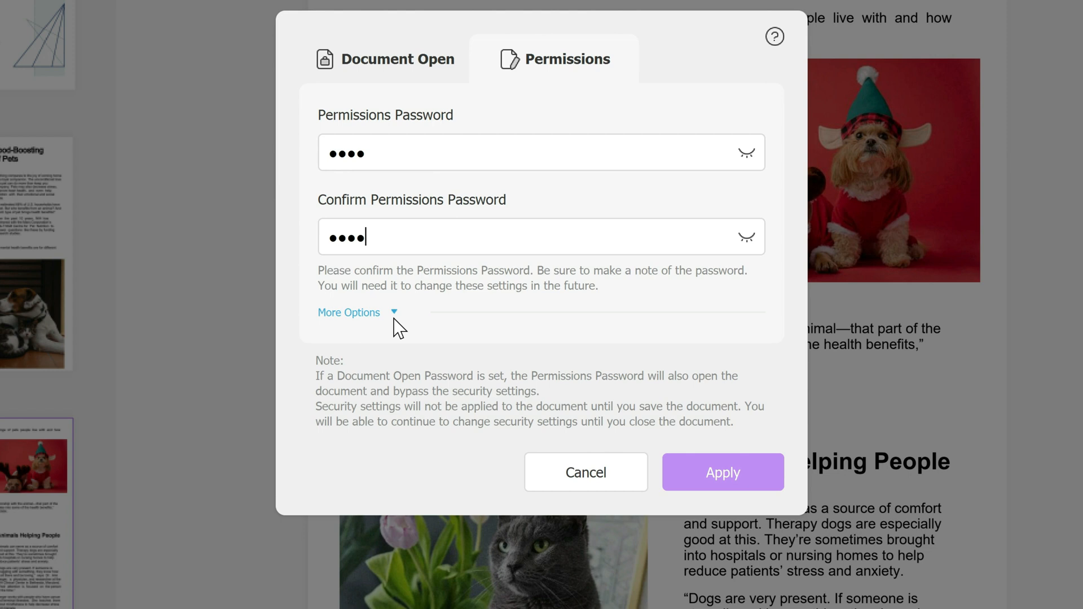
{"action": "left_click", "coordinate": [349, 313]}
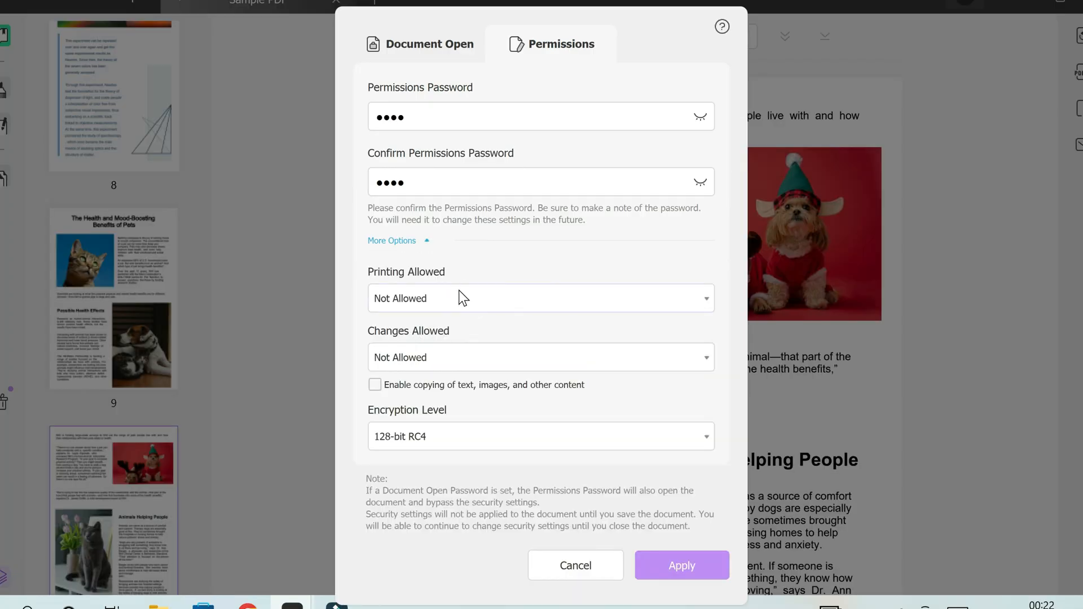
{"action": "left_click", "coordinate": [540, 298]}
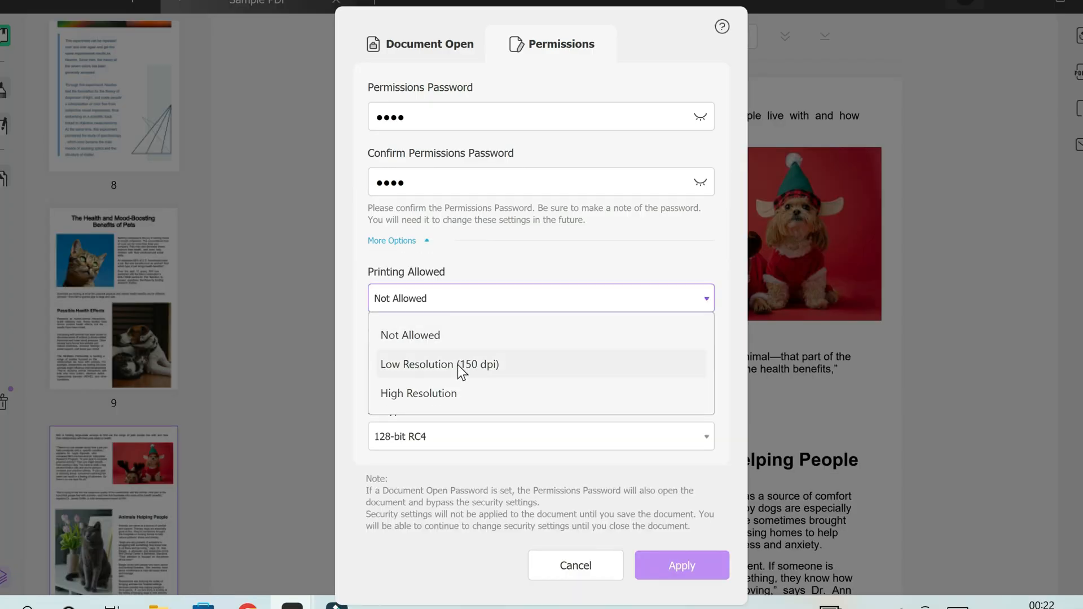
{"action": "mouse_move", "coordinate": [461, 393]}
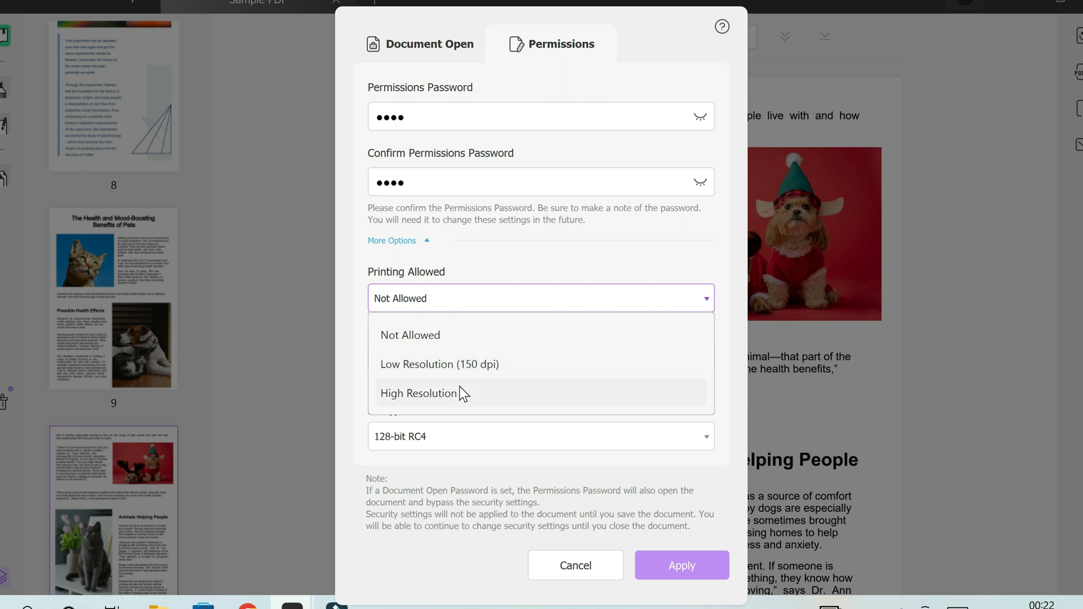
{"action": "mouse_move", "coordinate": [455, 388]}
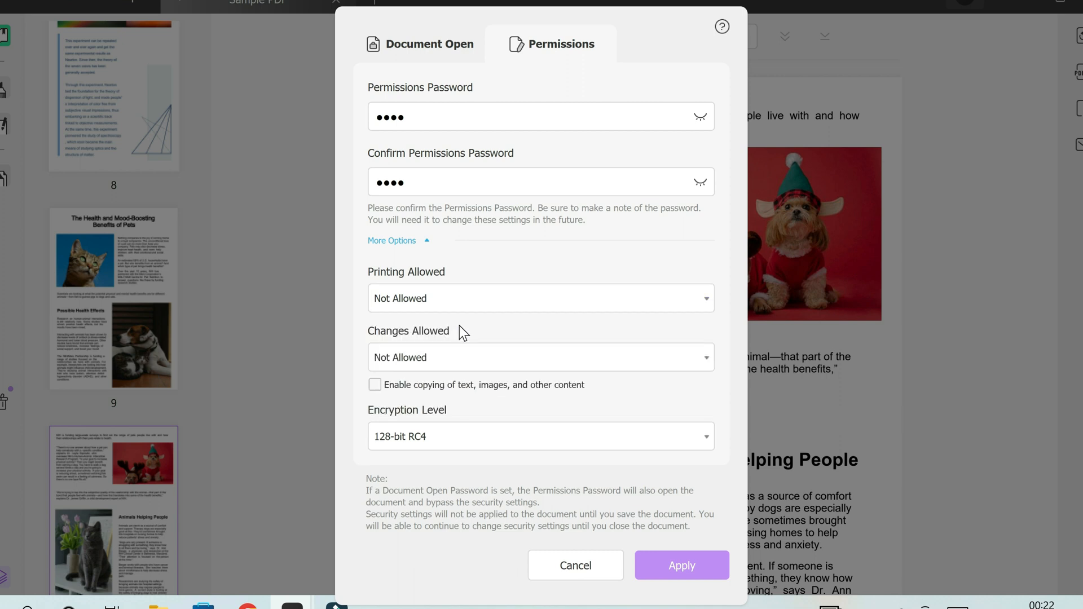
- List the Changes Allowed permission choices for the protected document
{"action": "left_click", "coordinate": [540, 357]}
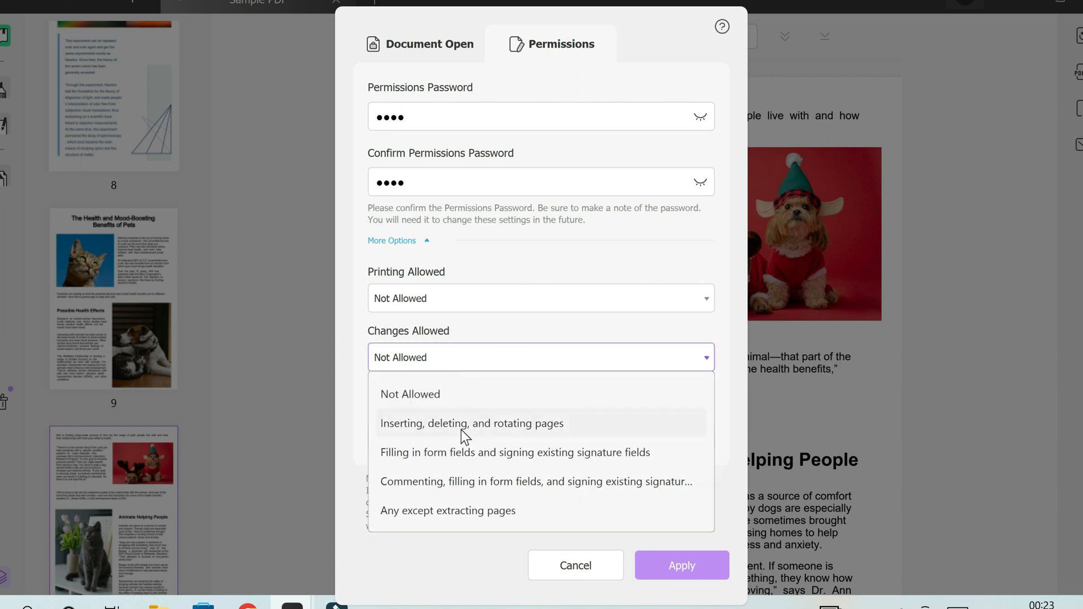
{"action": "mouse_move", "coordinate": [502, 431]}
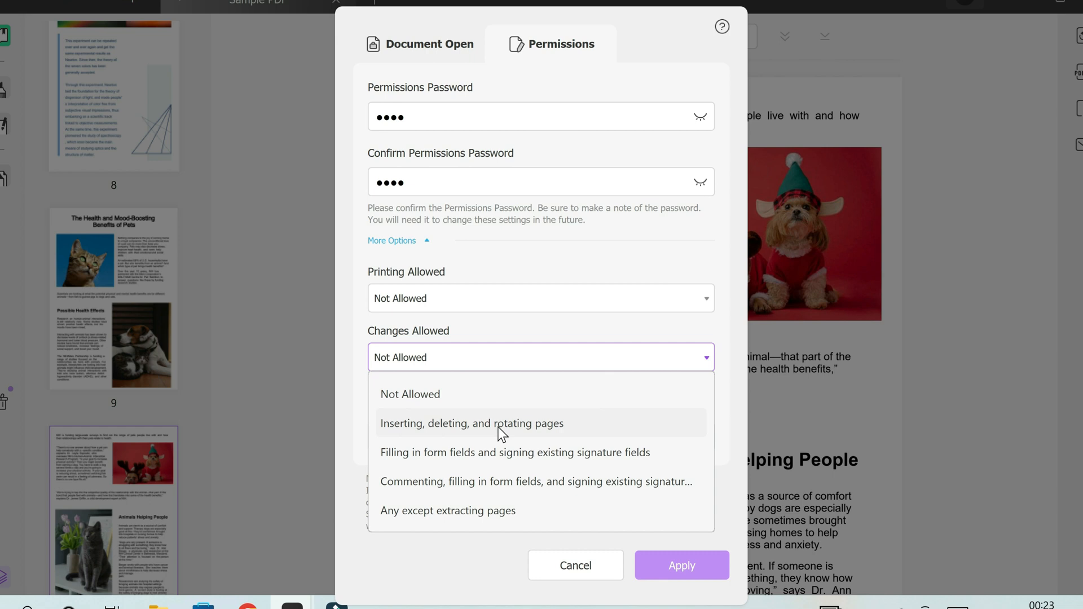
{"action": "mouse_move", "coordinate": [544, 432]}
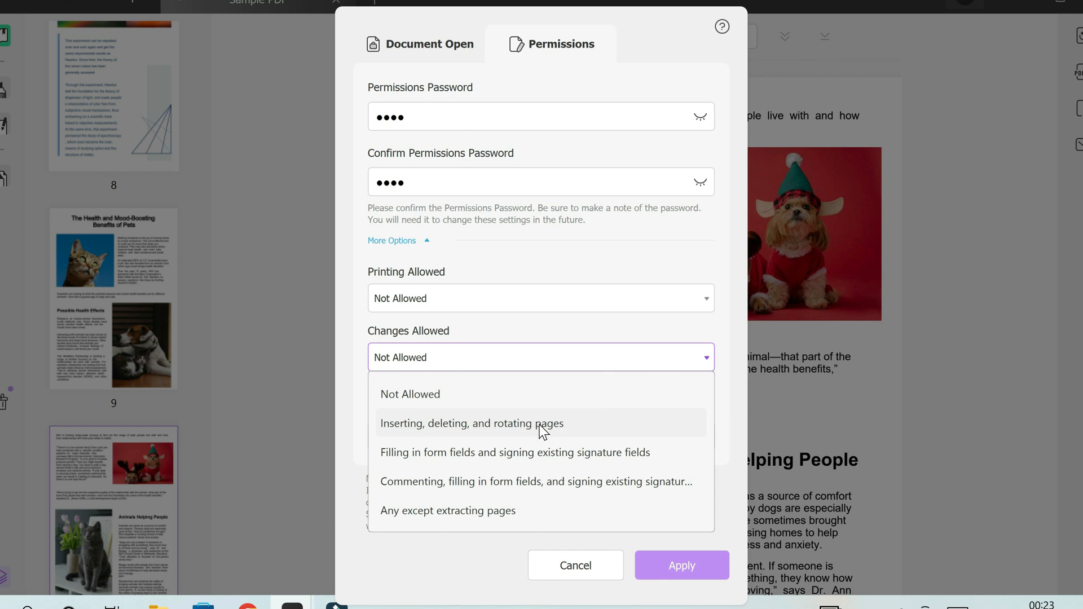
{"action": "mouse_move", "coordinate": [551, 432]}
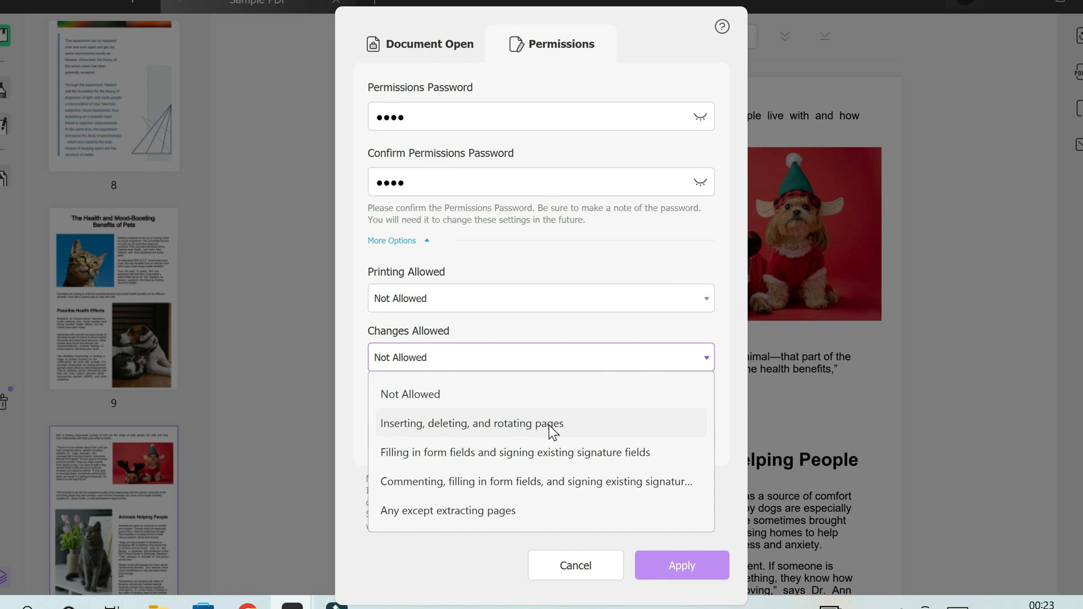
{"action": "mouse_move", "coordinate": [548, 459]}
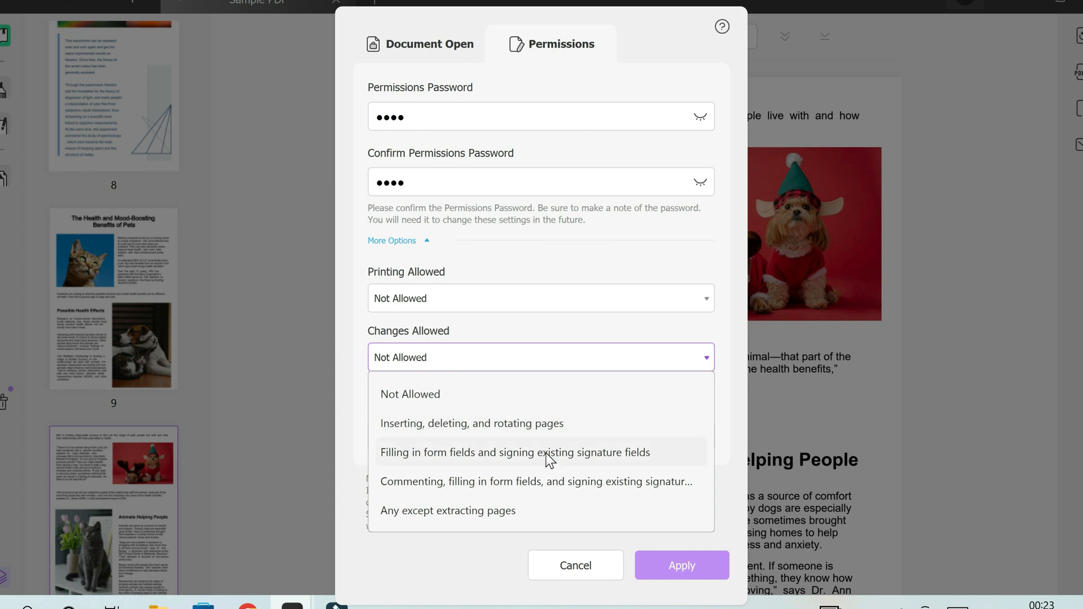
{"action": "mouse_move", "coordinate": [578, 454]}
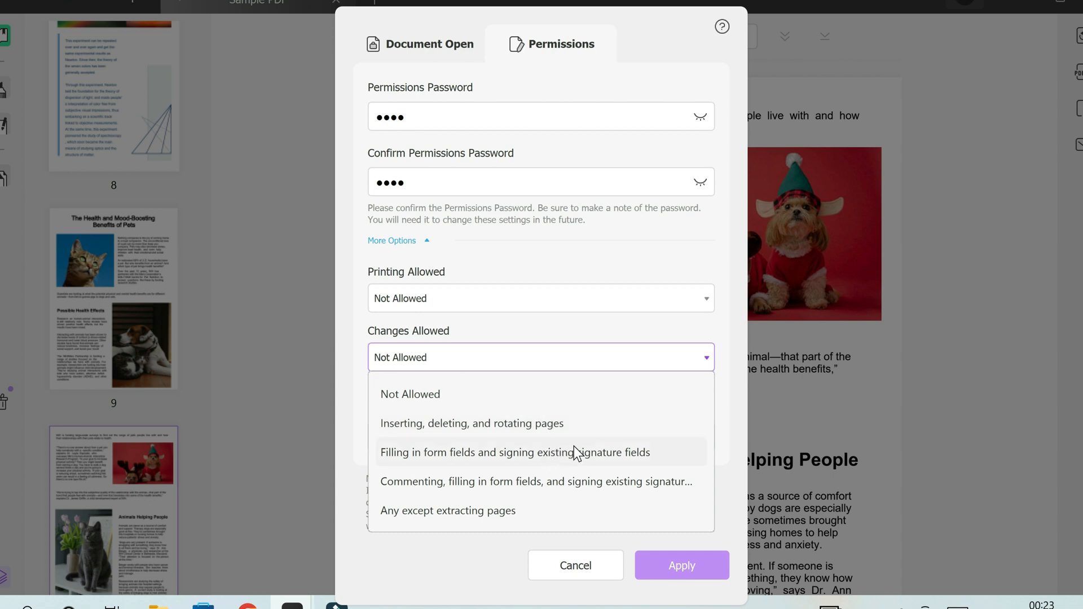
{"action": "mouse_move", "coordinate": [617, 462]}
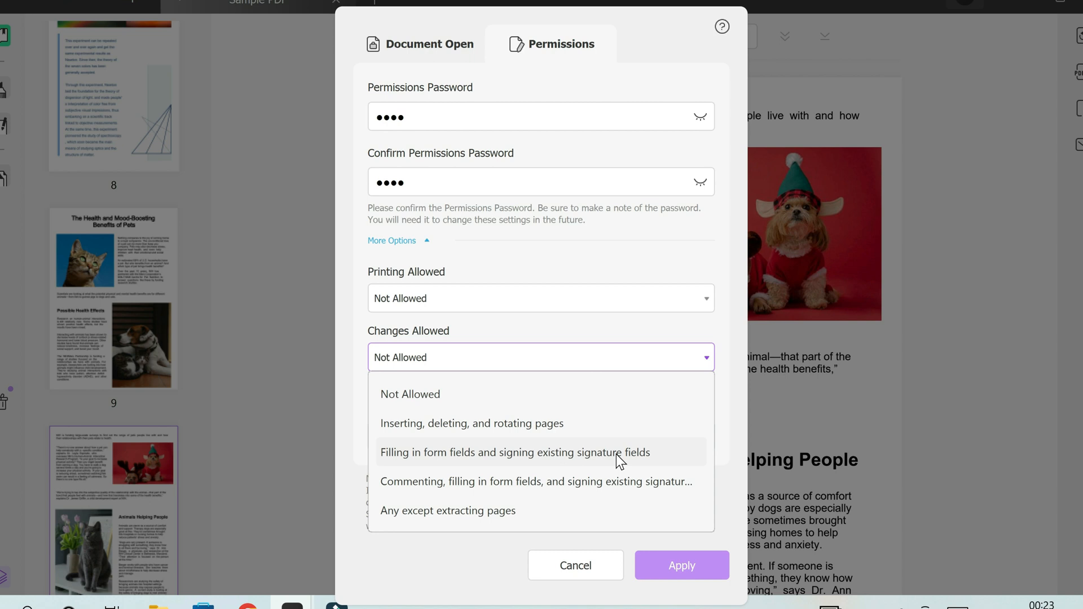
{"action": "mouse_move", "coordinate": [586, 463]}
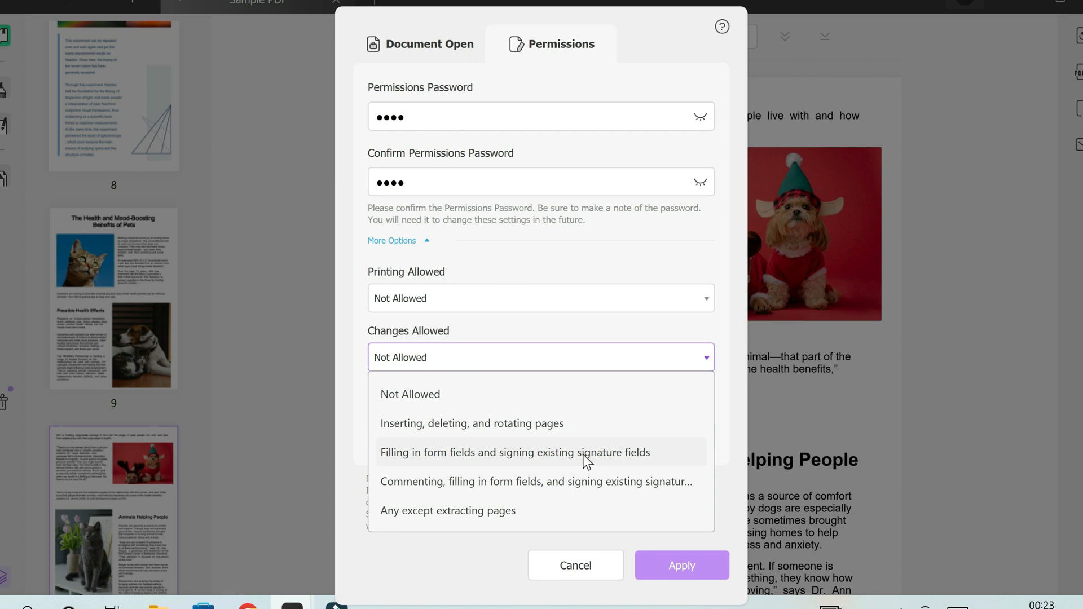
{"action": "mouse_move", "coordinate": [461, 482]}
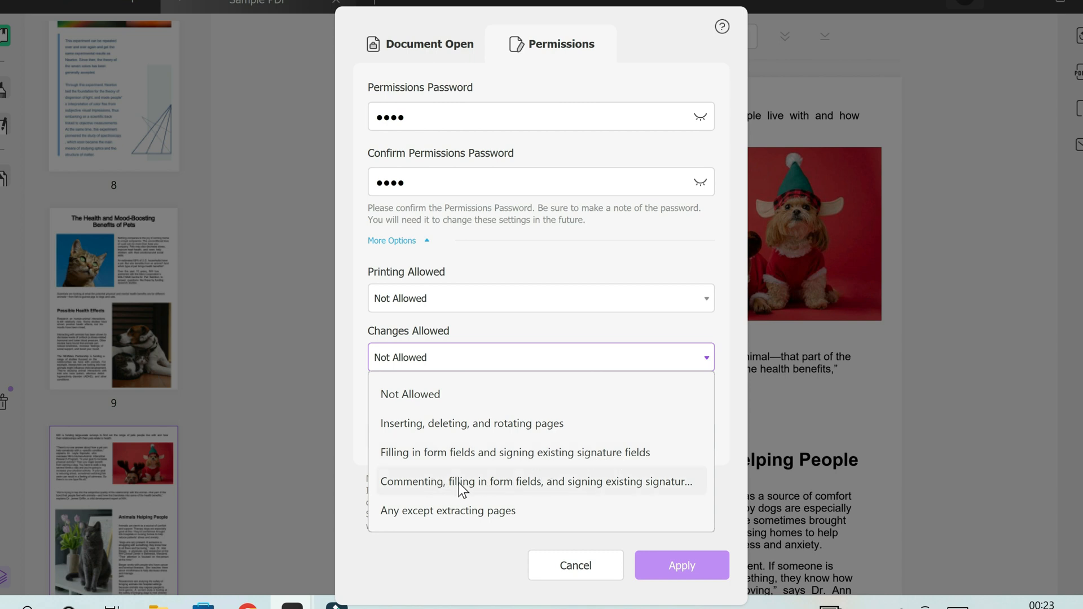
{"action": "mouse_move", "coordinate": [613, 486]}
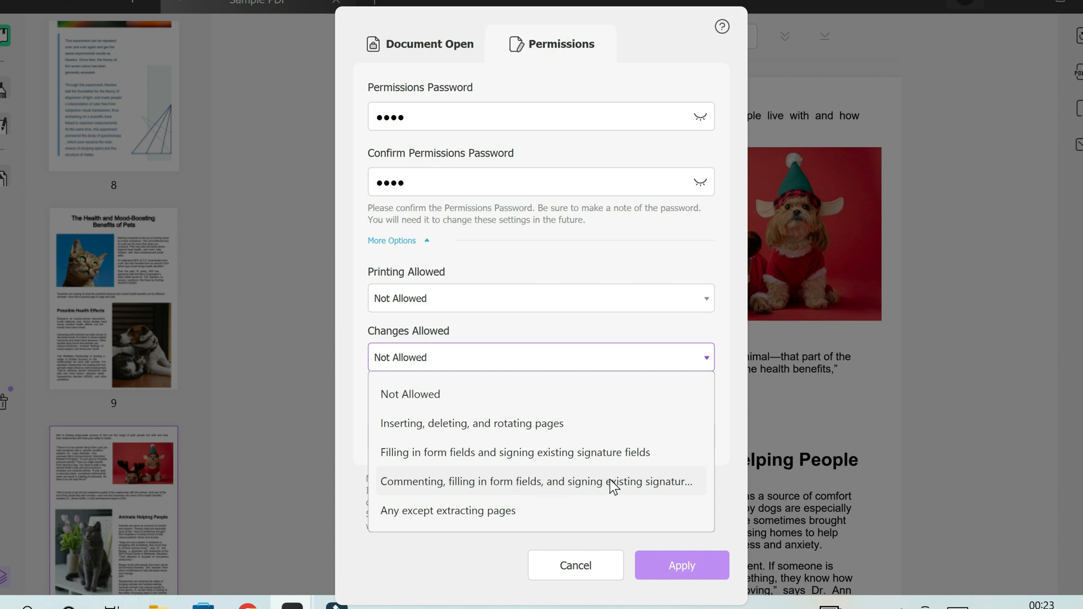
{"action": "mouse_move", "coordinate": [455, 515]}
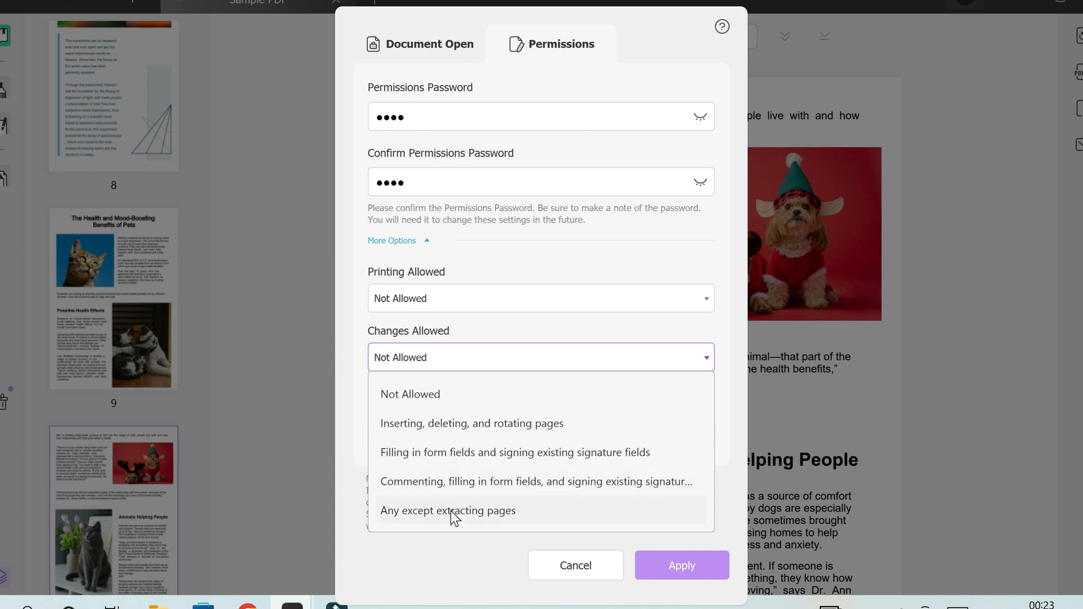
{"action": "mouse_move", "coordinate": [443, 519]}
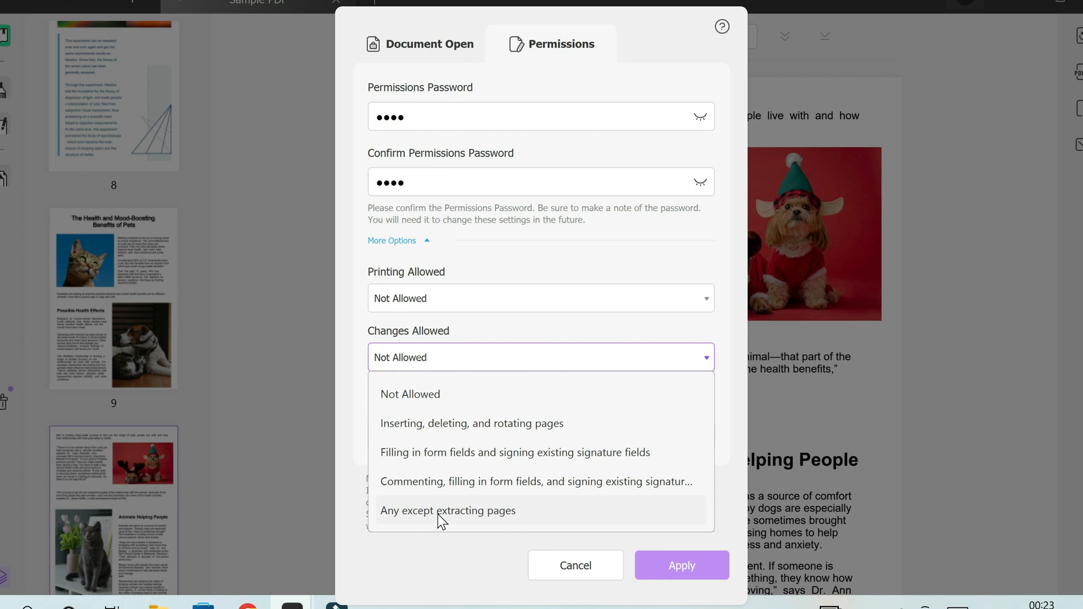
{"action": "mouse_move", "coordinate": [429, 397]}
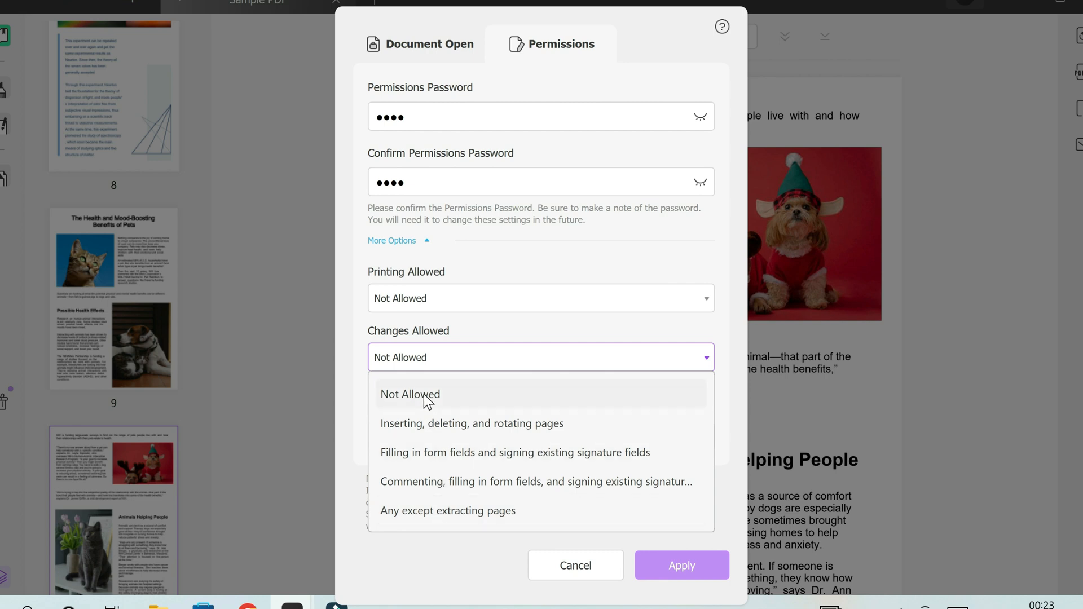
{"action": "mouse_move", "coordinate": [414, 516]}
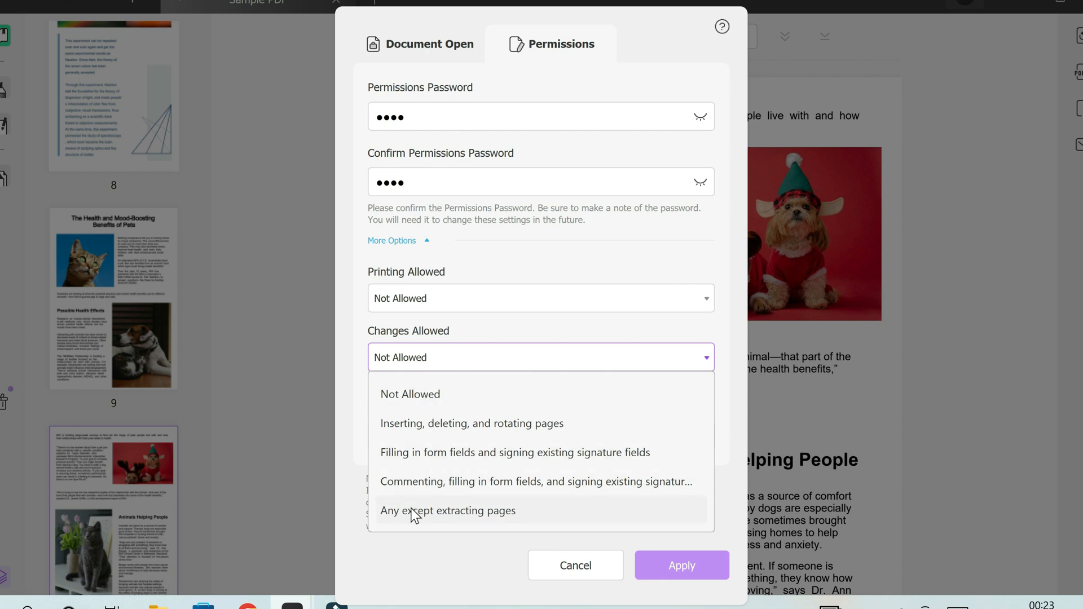
- Keep changes Not Allowed and list the encryption levels (128-bit RC4, 128-bit AES, 256-bit AES)
{"action": "left_click", "coordinate": [409, 393]}
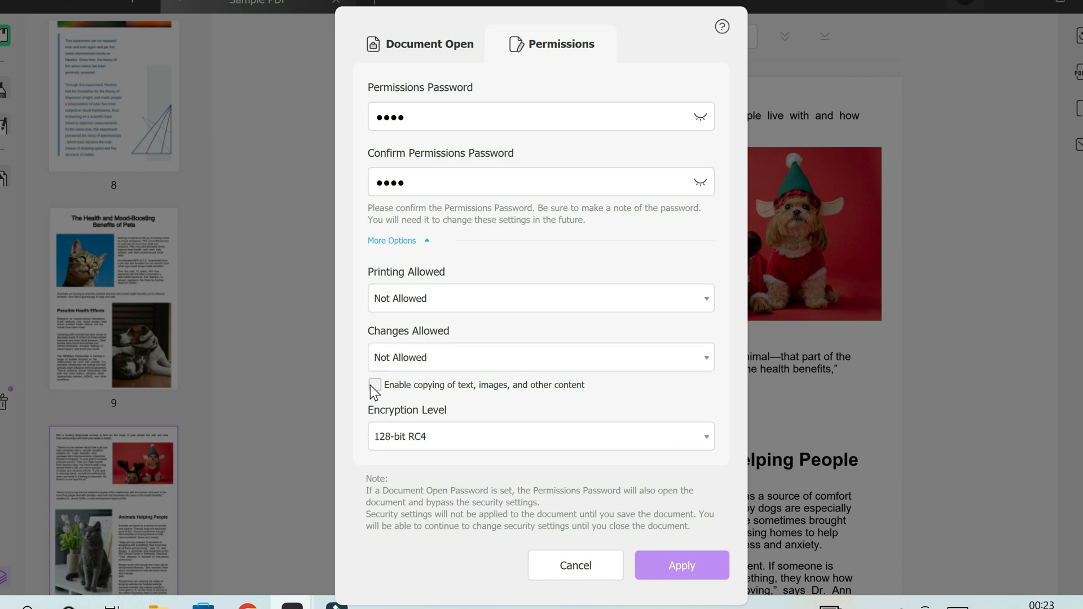
{"action": "mouse_move", "coordinate": [478, 395]}
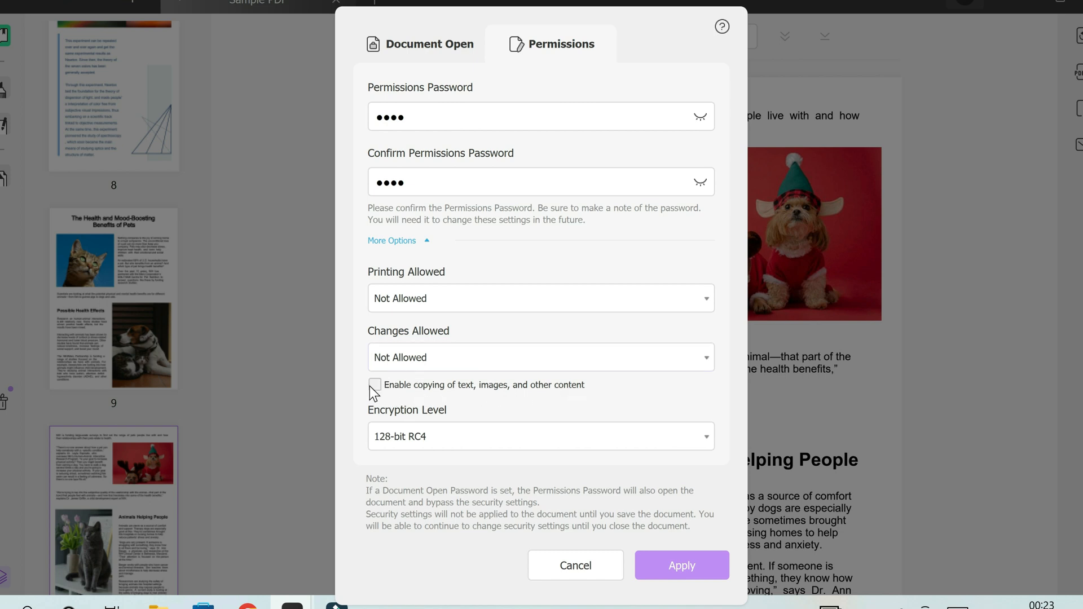
{"action": "mouse_move", "coordinate": [389, 391]}
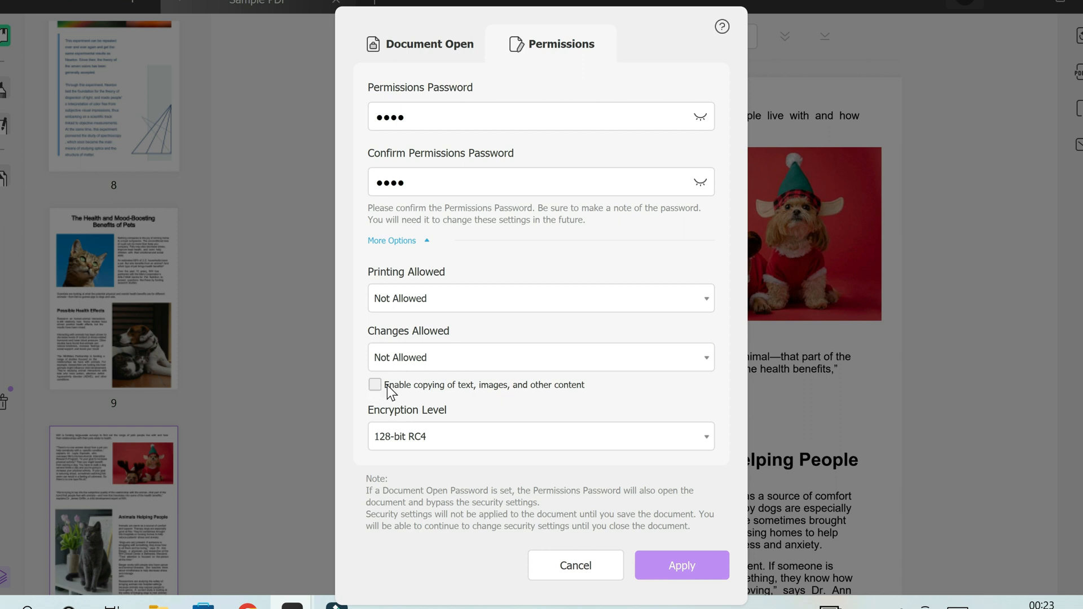
{"action": "mouse_move", "coordinate": [476, 388]}
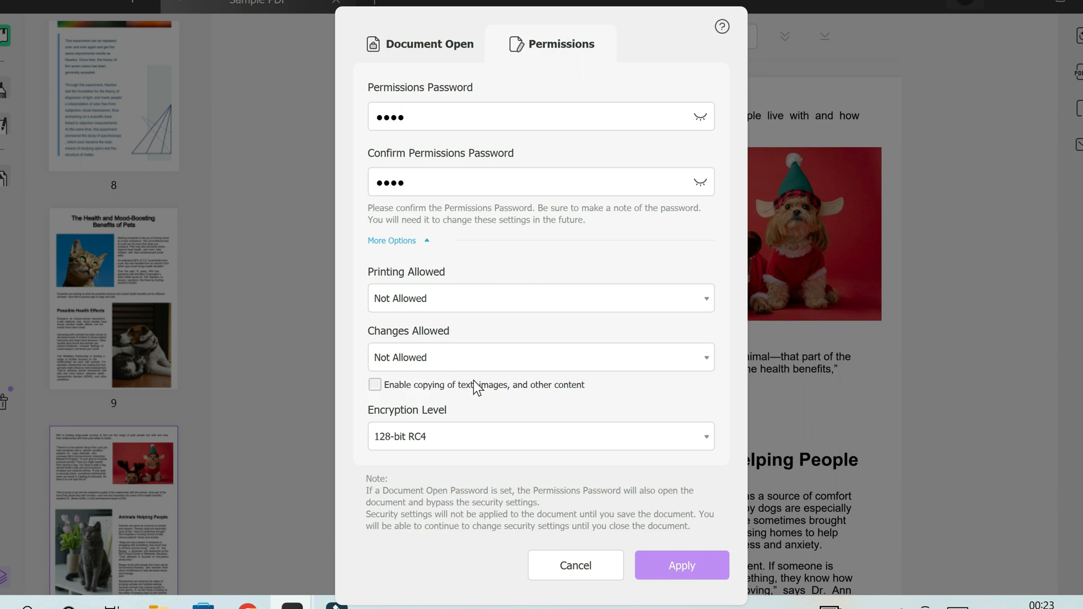
{"action": "mouse_move", "coordinate": [558, 391]}
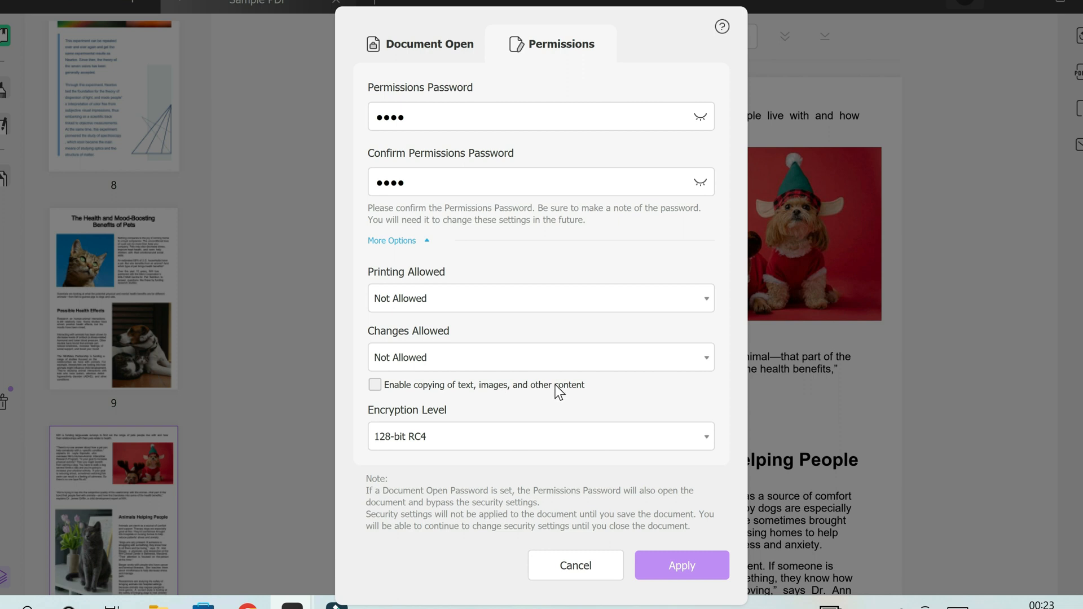
{"action": "mouse_move", "coordinate": [540, 393]}
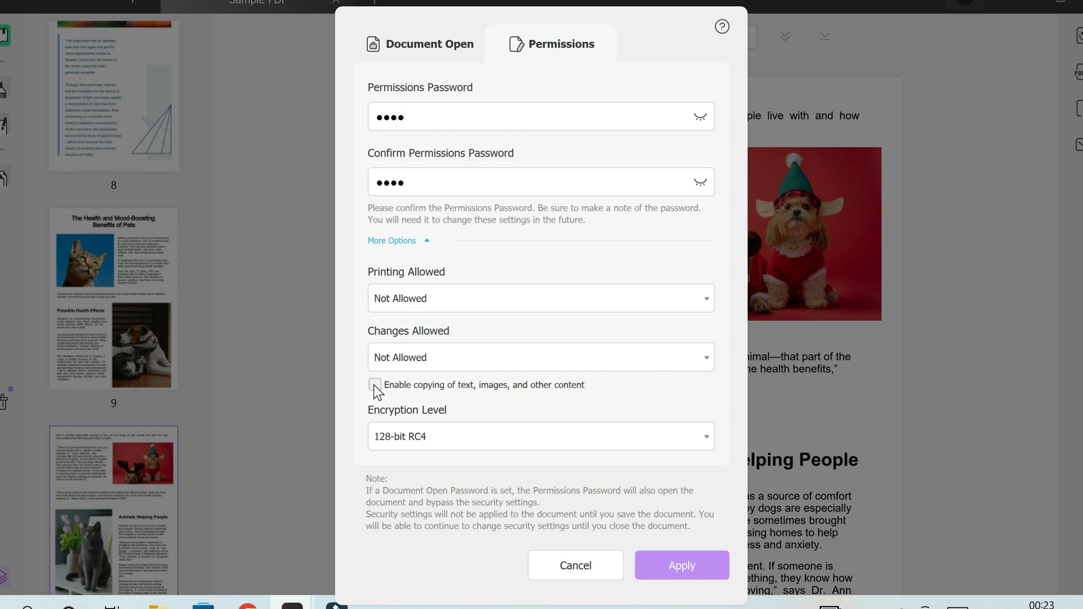
{"action": "left_click", "coordinate": [540, 435]}
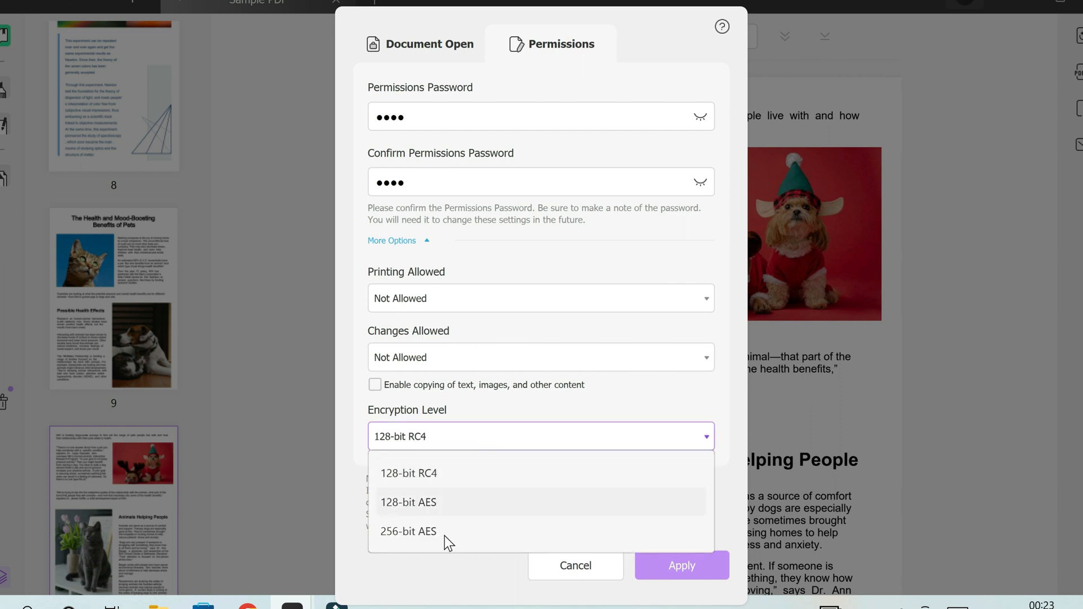